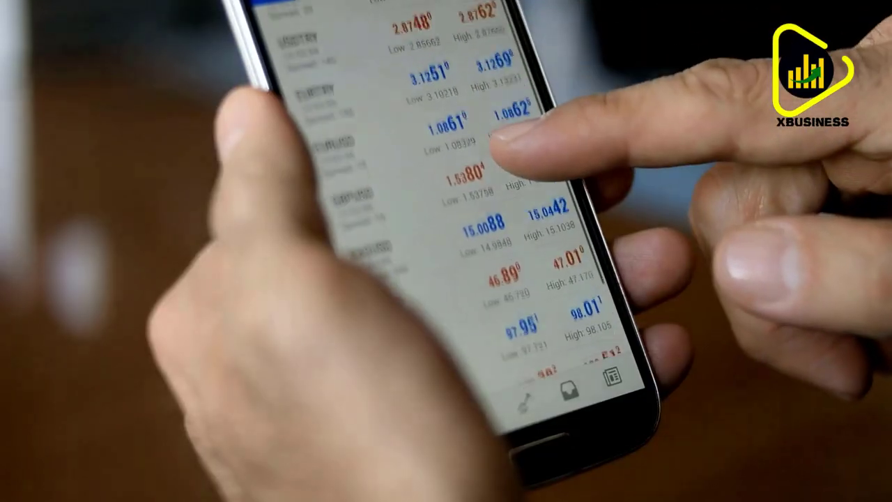
pyautogui.scroll(-3)
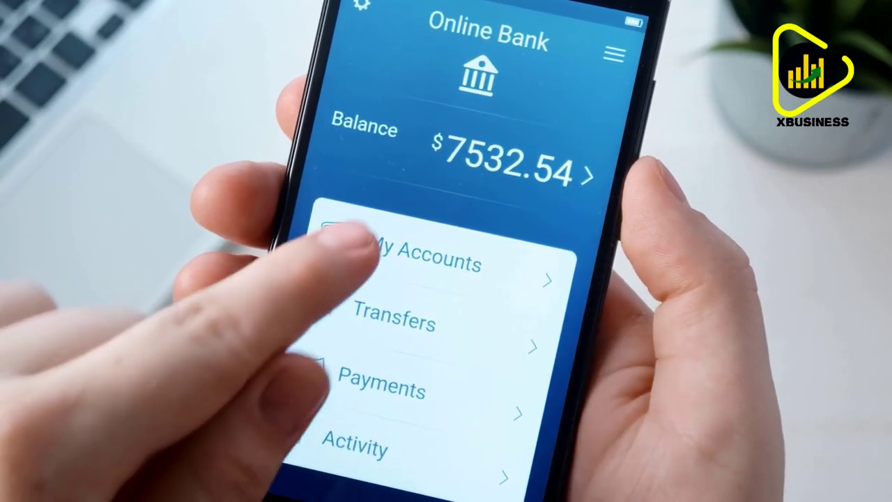
pyautogui.click(418, 264)
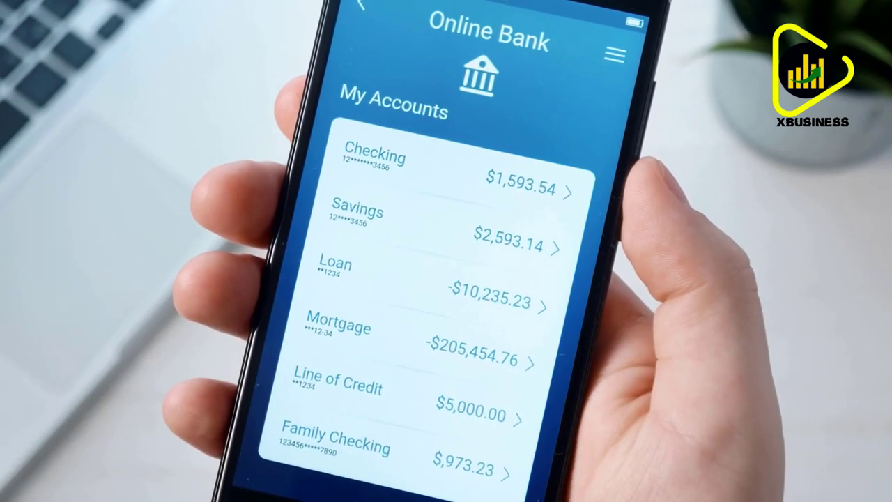